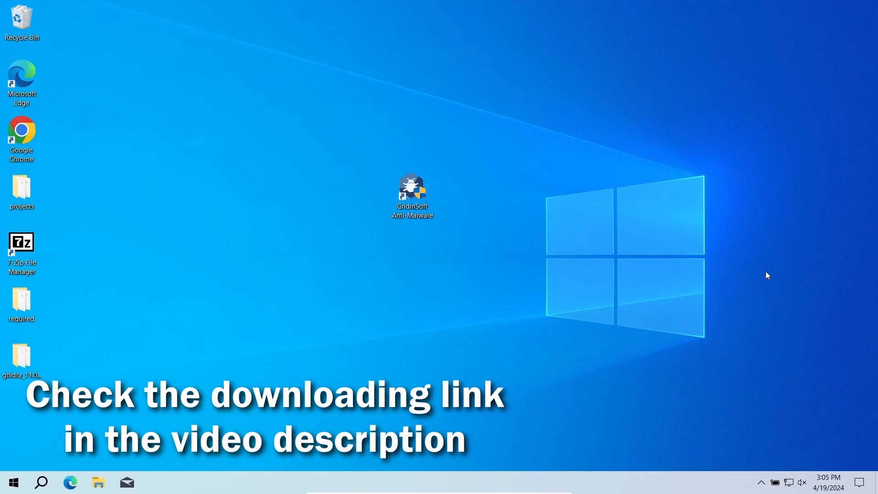
Step: Launch Gridinsoft Anti-Malware from its desktop shortcut to view the four-threat full scan results
{"action": "double_click", "coordinate": [412, 192]}
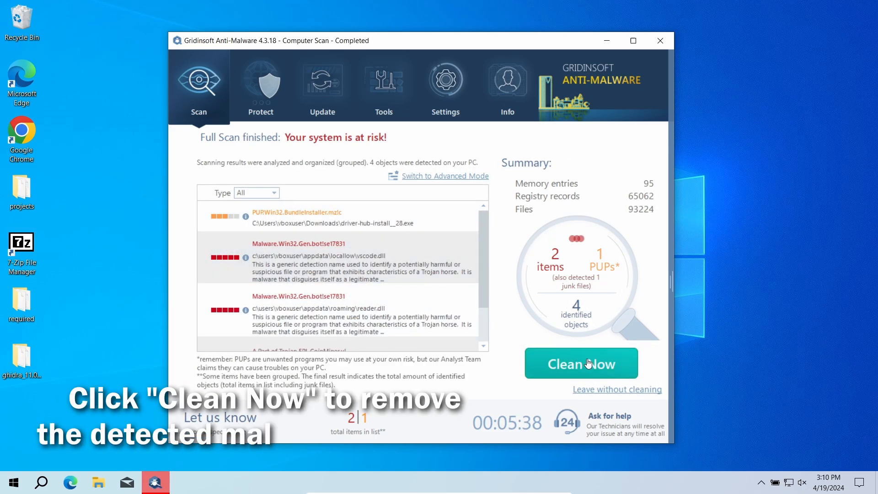
Step: Clean all four detected threats and dismiss the removal summary back to the scan screen
{"action": "left_click", "coordinate": [581, 363]}
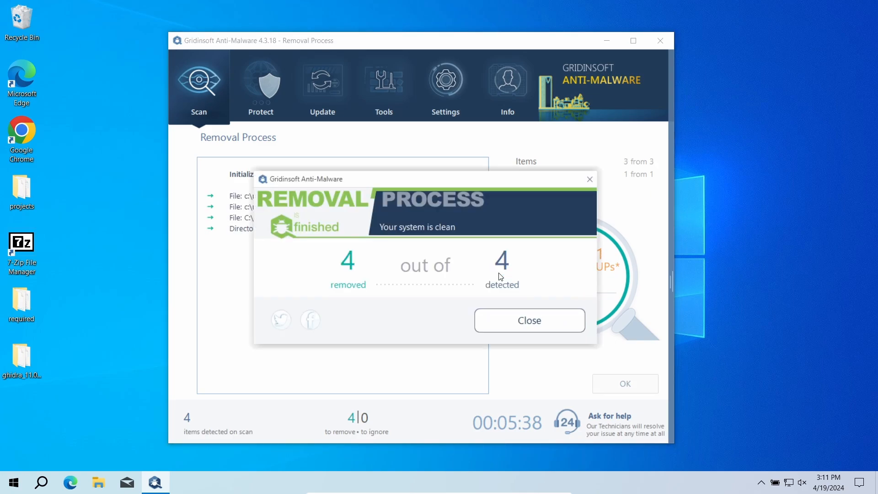
{"action": "left_click", "coordinate": [528, 320]}
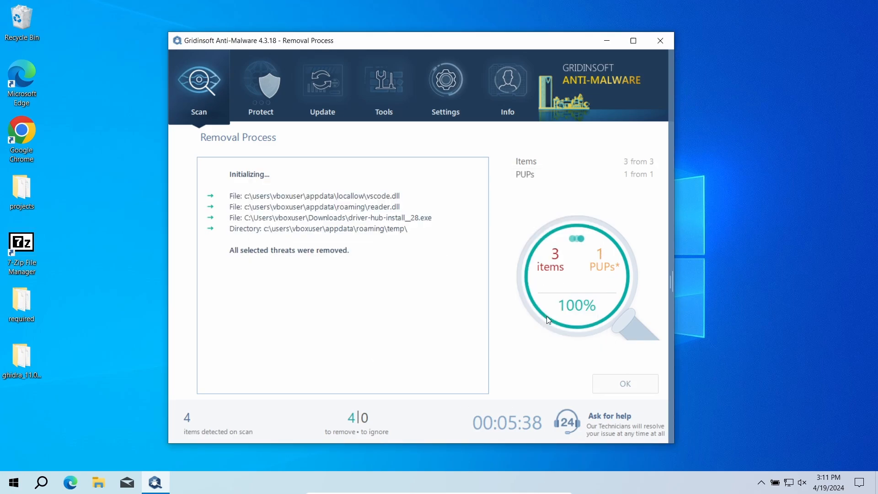
{"action": "left_click", "coordinate": [624, 383]}
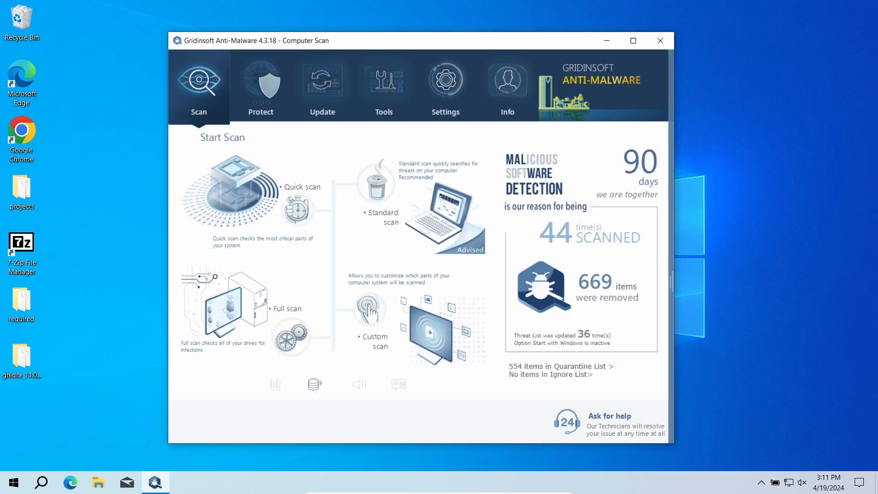